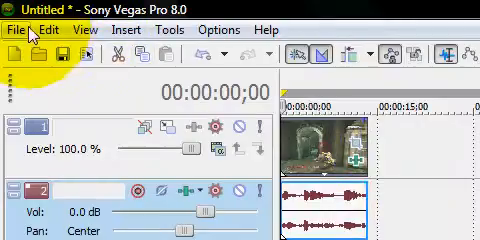
Start a new project from File > New and accept the default project settings.
click(16, 28)
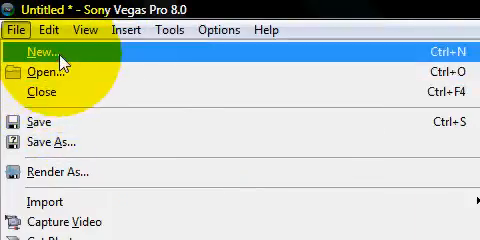
click(37, 52)
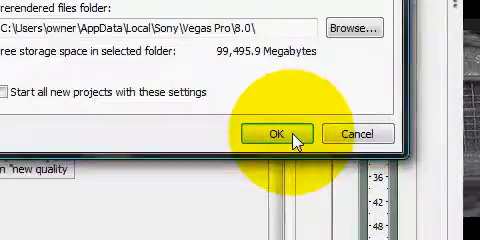
click(280, 134)
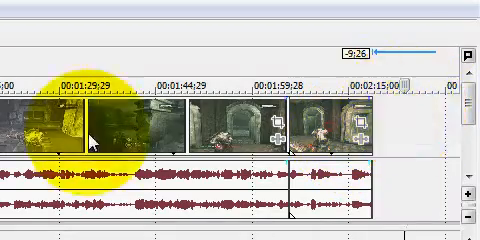
scroll(right, 3)
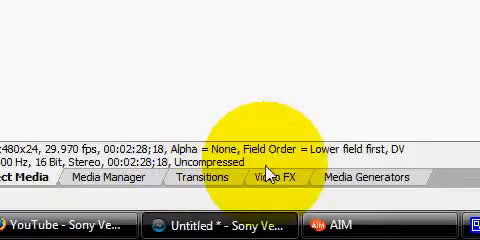
Show the Video FX library listing the available video effects.
click(276, 177)
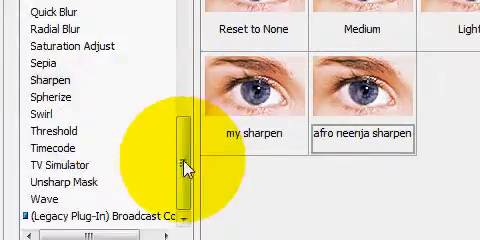
Choose the Color Corrector (Secondary) effect from the Video FX list.
scroll(up, 3)
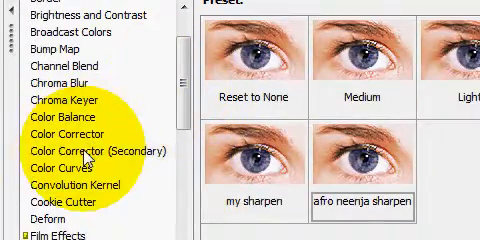
click(88, 148)
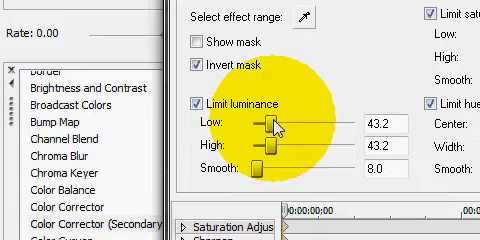
Raise the Low luminance limit slider in the Color Corrector (Secondary) settings.
drag(272, 147, 300, 147)
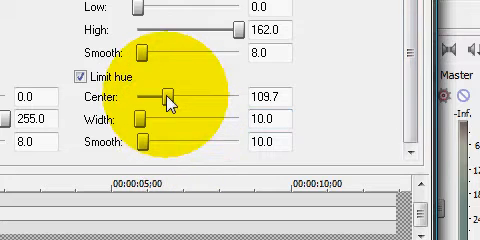
Lower the Limit hue Center to 99.8 and close the Video Event FX window.
drag(173, 93, 165, 93)
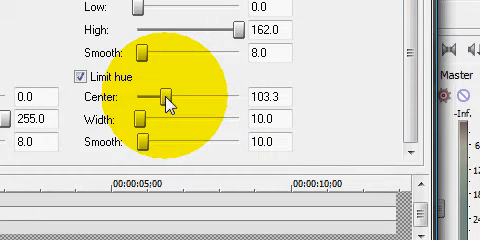
drag(162, 95, 178, 95)
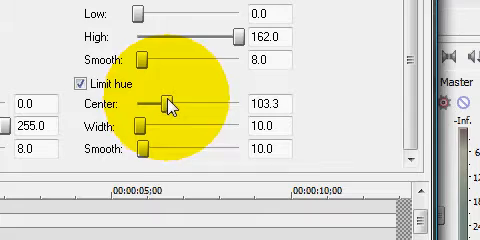
drag(165, 105, 162, 105)
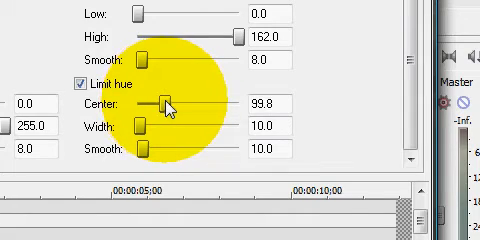
drag(162, 103, 170, 103)
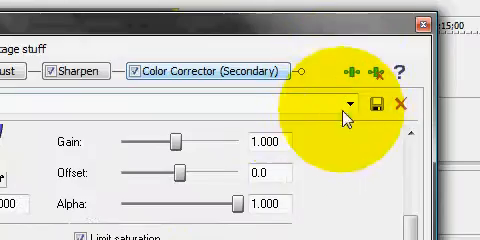
click(349, 103)
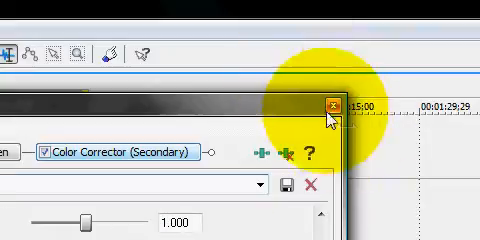
click(330, 105)
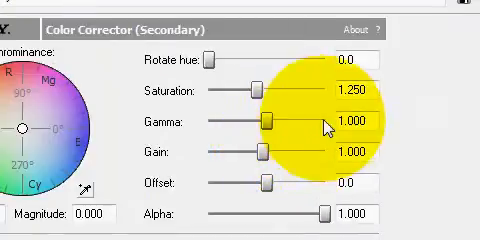
Scroll back down to the timeline showing the gameplay clips near 1:15.
scroll(down, 3)
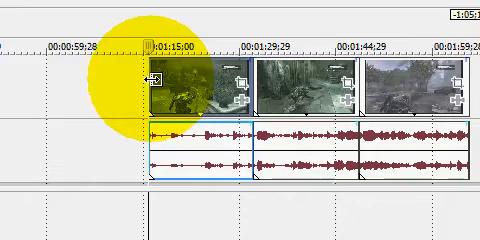
Scroll the timeline to review the gap left before the shifted clips.
scroll(right, 3)
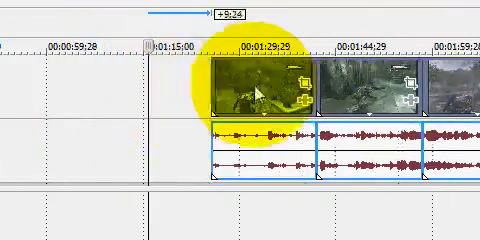
scroll(left, 3)
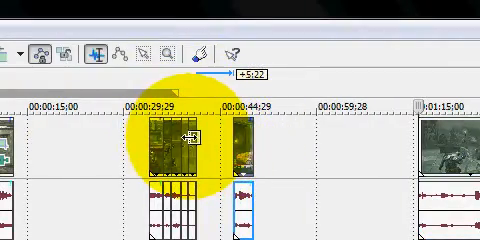
scroll(right, 3)
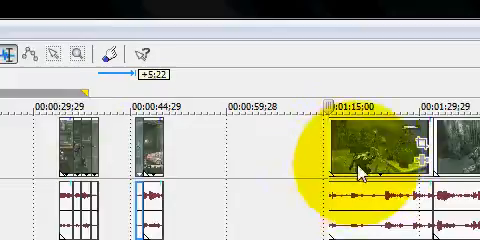